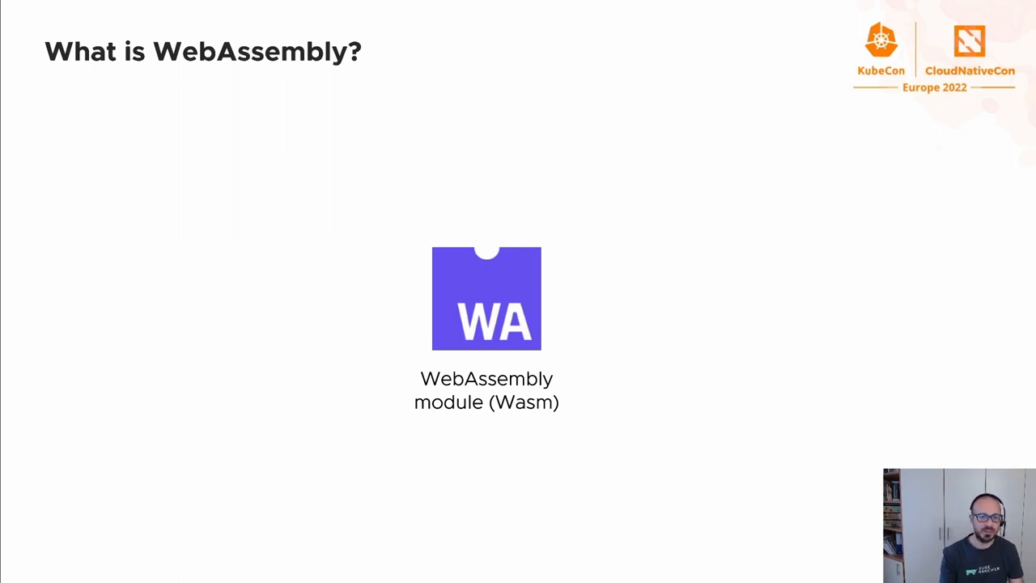
- Advance the deck through the WebAssembly polyglot slides to the Kubewarden Policies slide
key("Right")
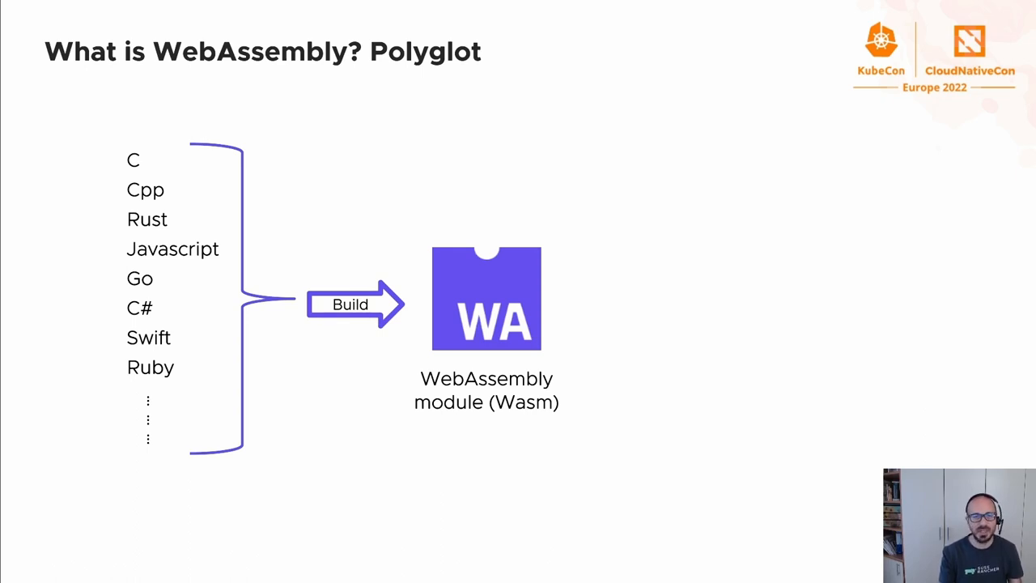
key("Right")
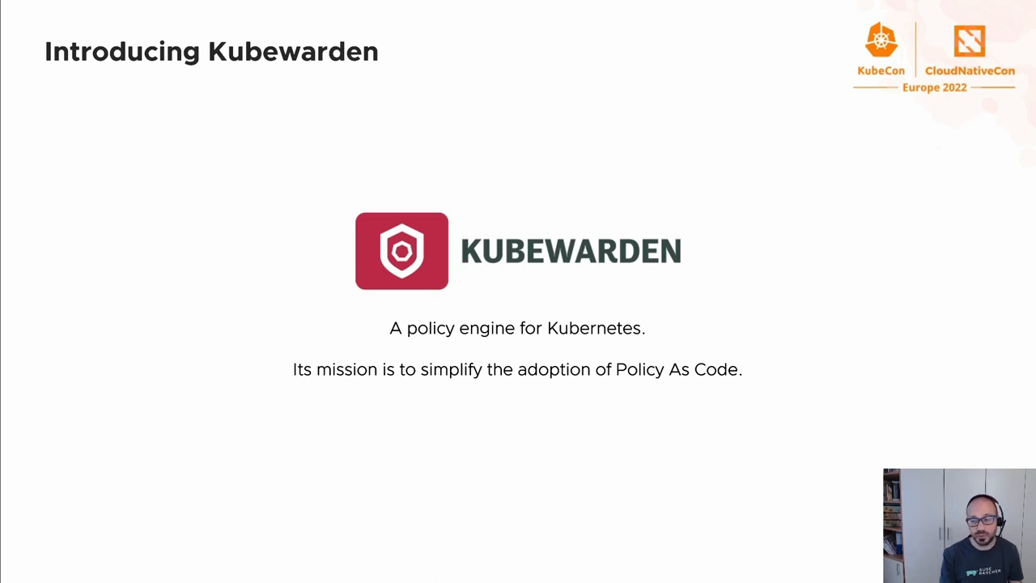
key("right")
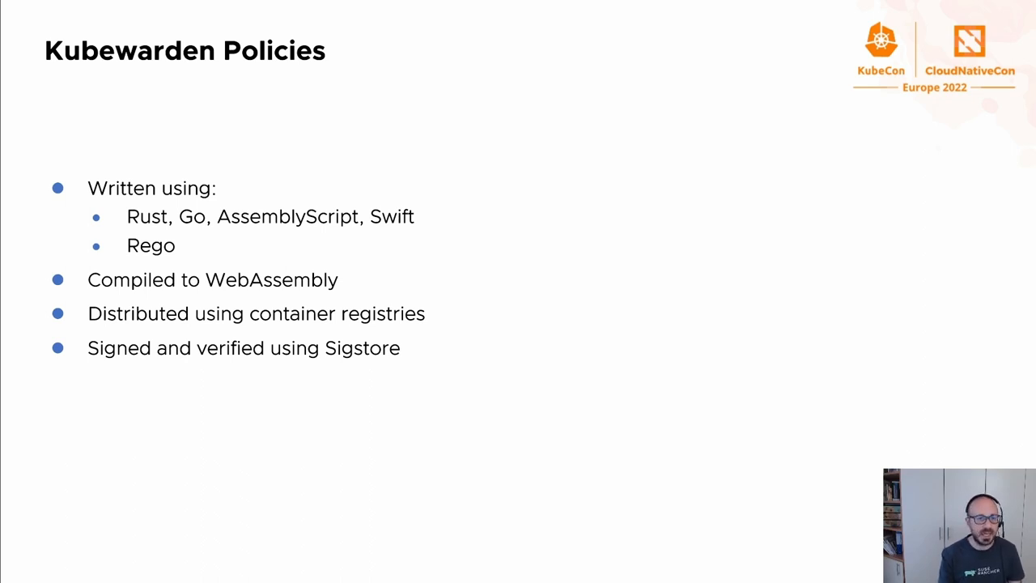
key("Right")
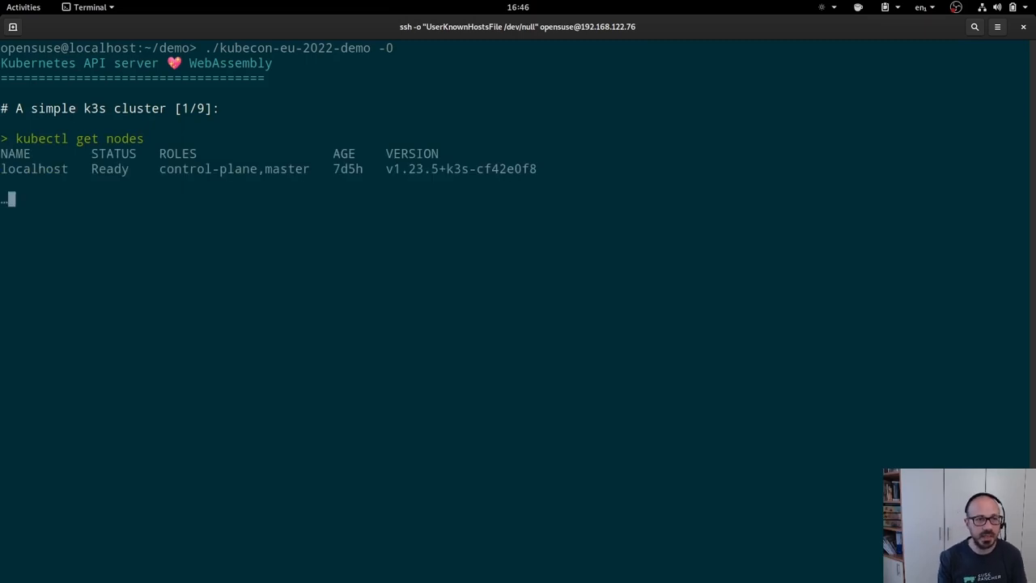
- List the pods across all namespaces with kubectl get pods -A
type("kubectl get pods -A")
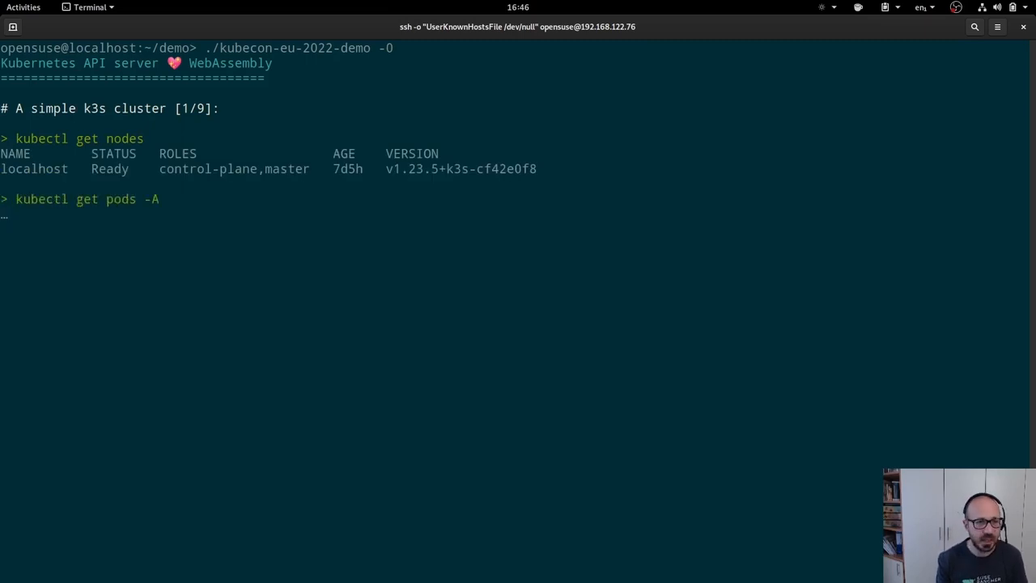
key("Return")
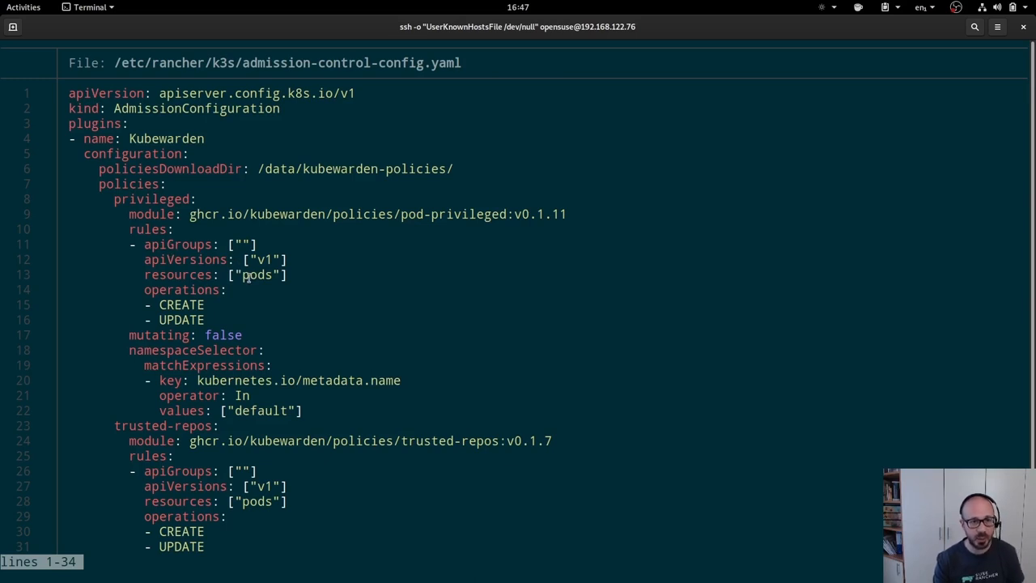
- Highlight 'pods' in the privileged policy rules and page to the trusted-repos docker.io settings
double_click(181, 305)
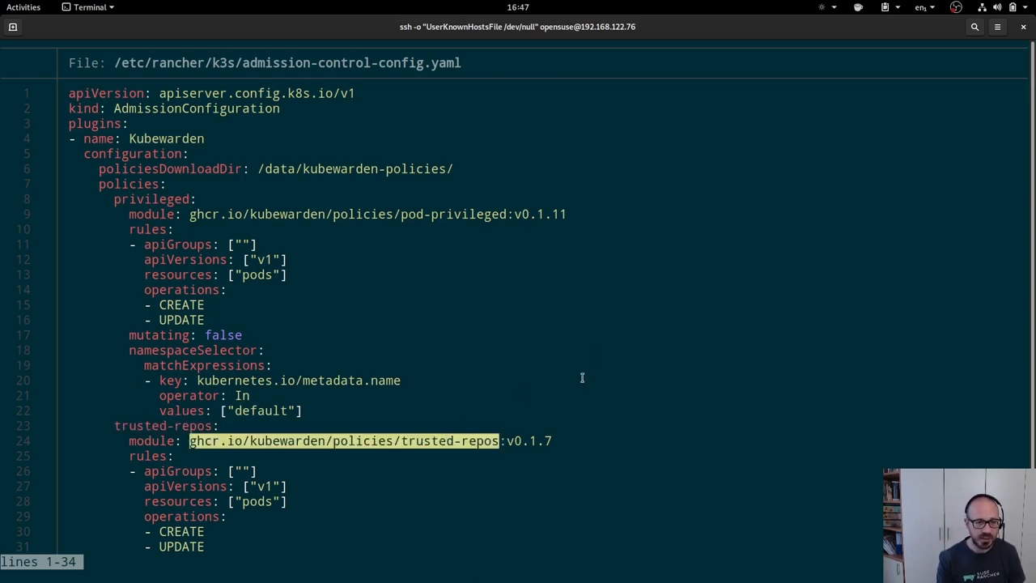
scroll("down", 3)
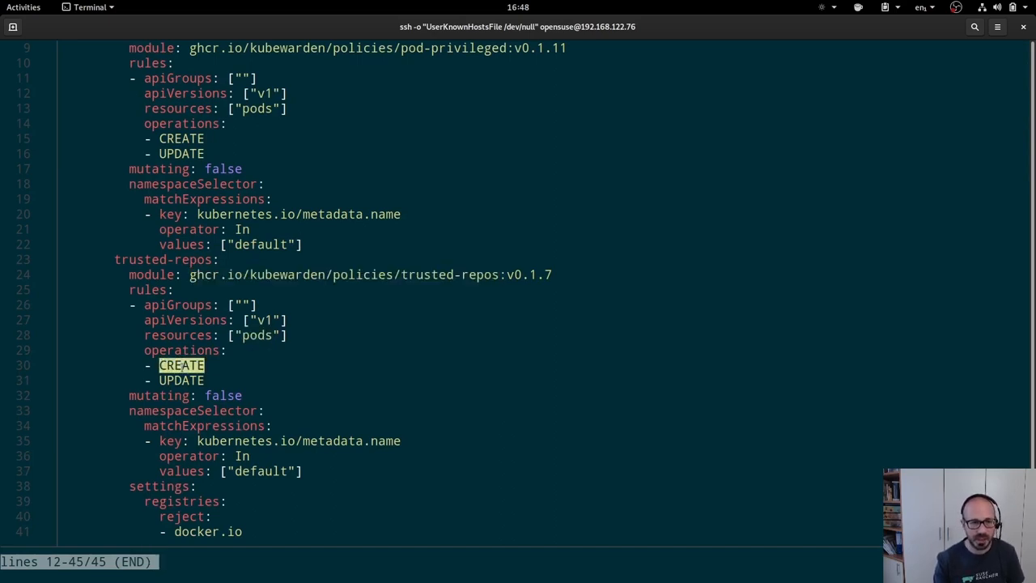
- Leave the config view and apply privileged.yaml to the default namespace, getting a Forbidden error
key("n")
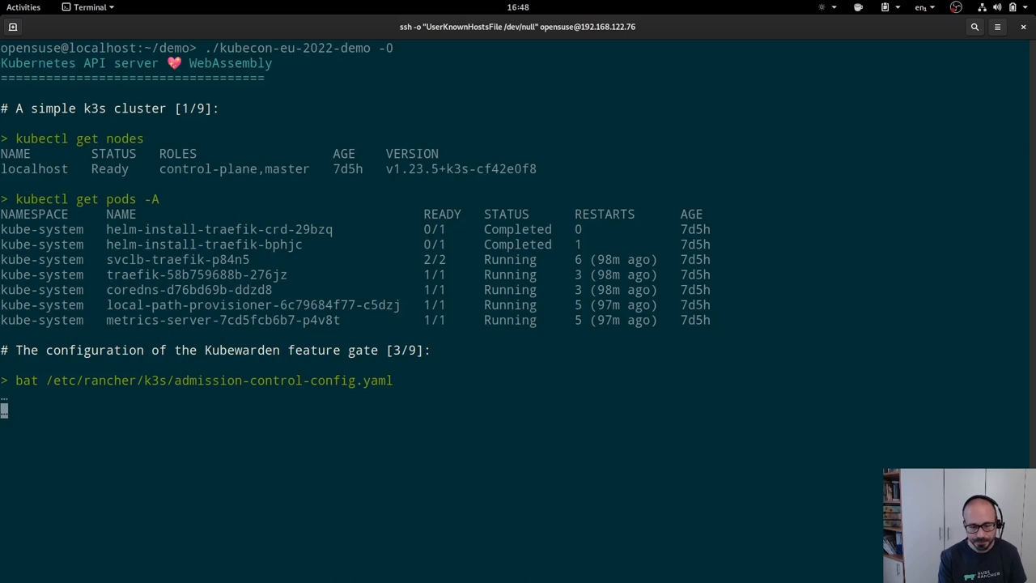
key("Return")
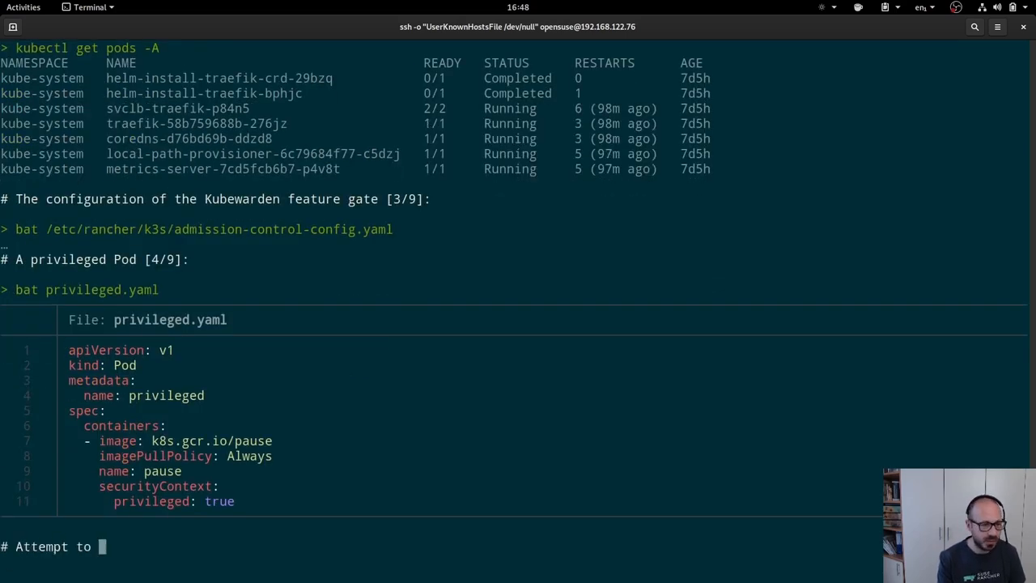
type("kubectl apply -n default -f privileged.yaml")
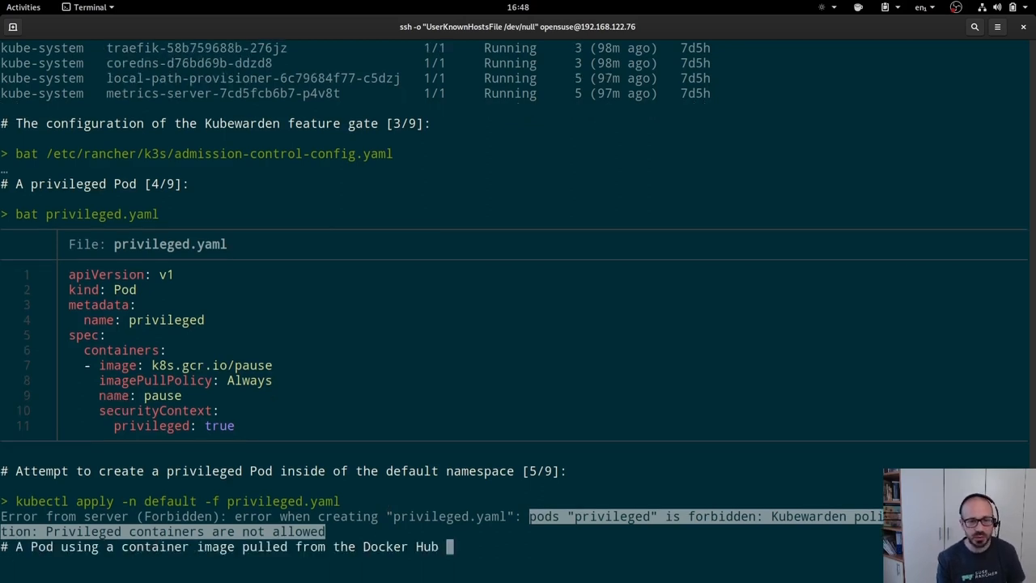
- Show the alpine.yaml manifest whose docker.io image is rejected on apply
type("bat alpine.yaml")
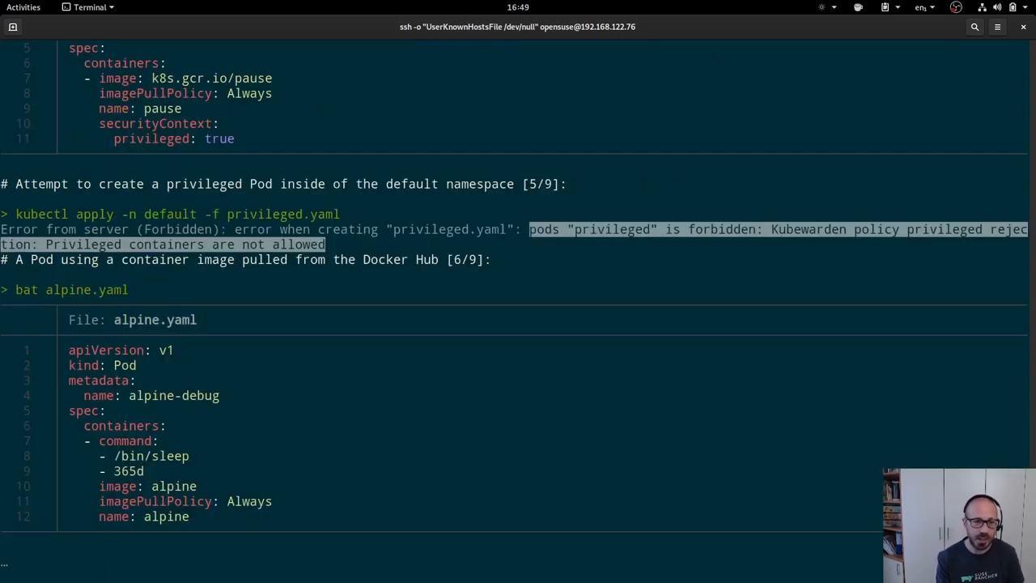
scroll("down", 3)
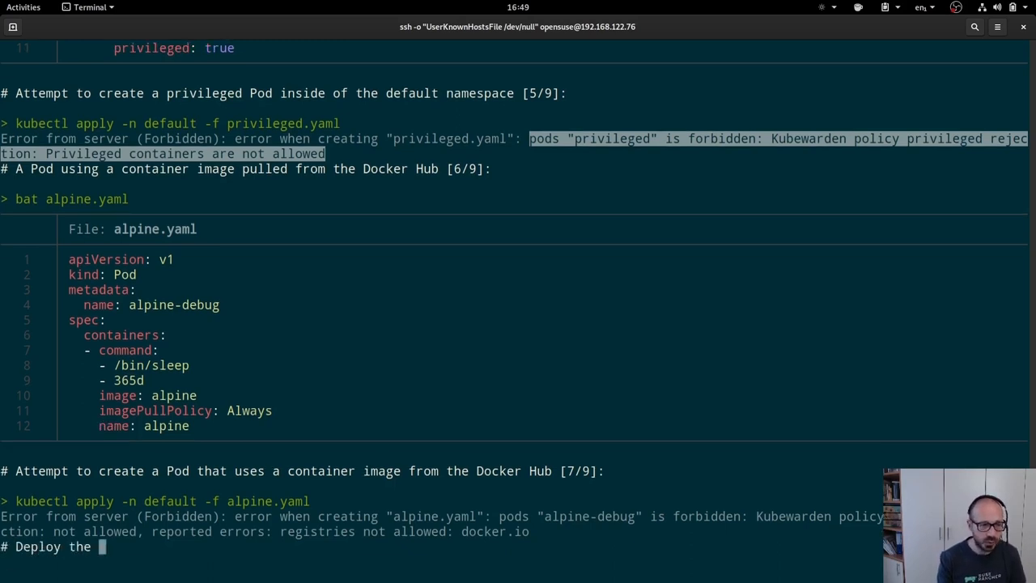
- Create the privileged pod in the test namespace and enter kubectl kubewarden events at the prompt
type("kubectl apply -n \\")
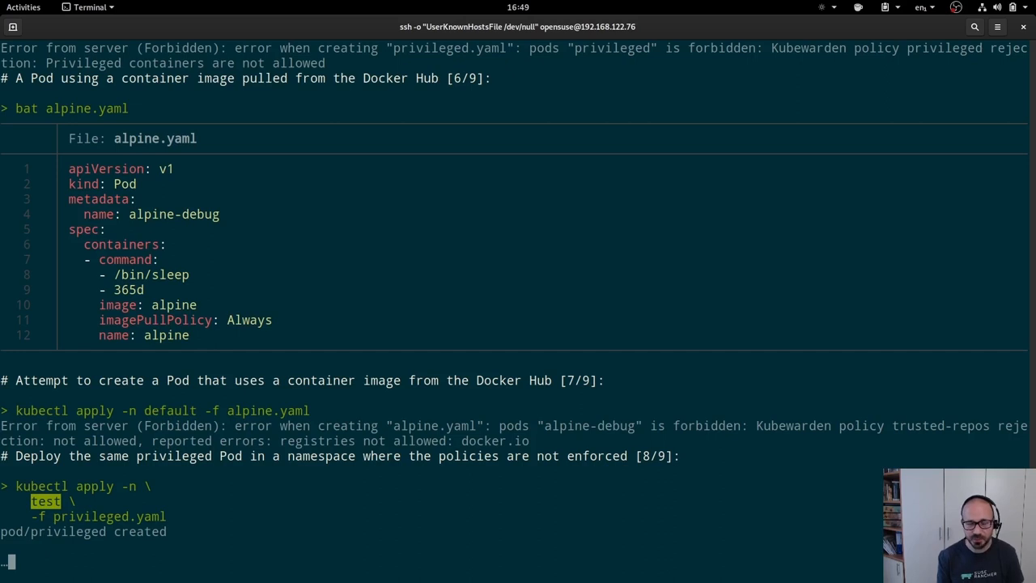
scroll("down", 3)
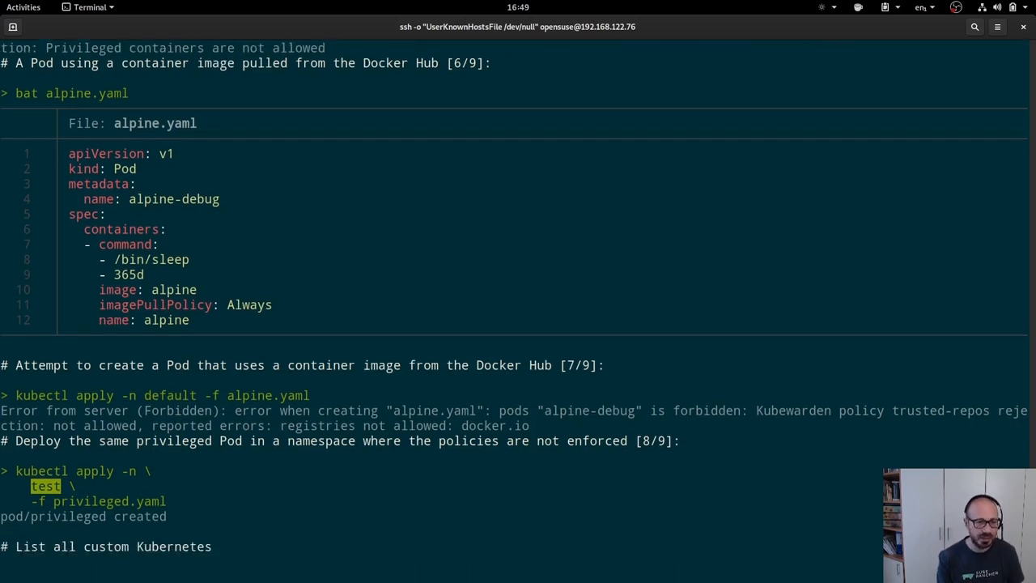
type("kubectl kubewarden events")
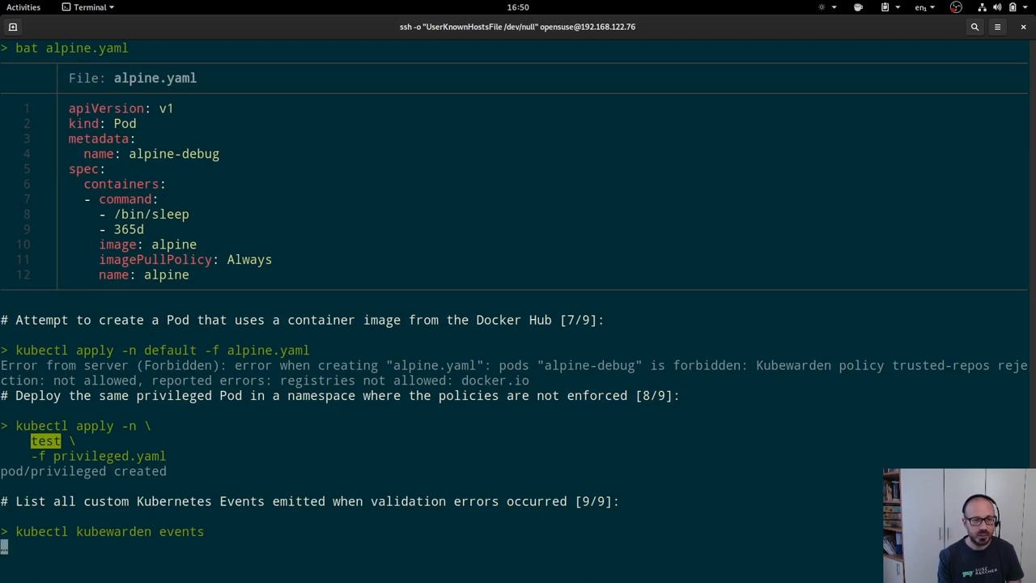
key("Return")
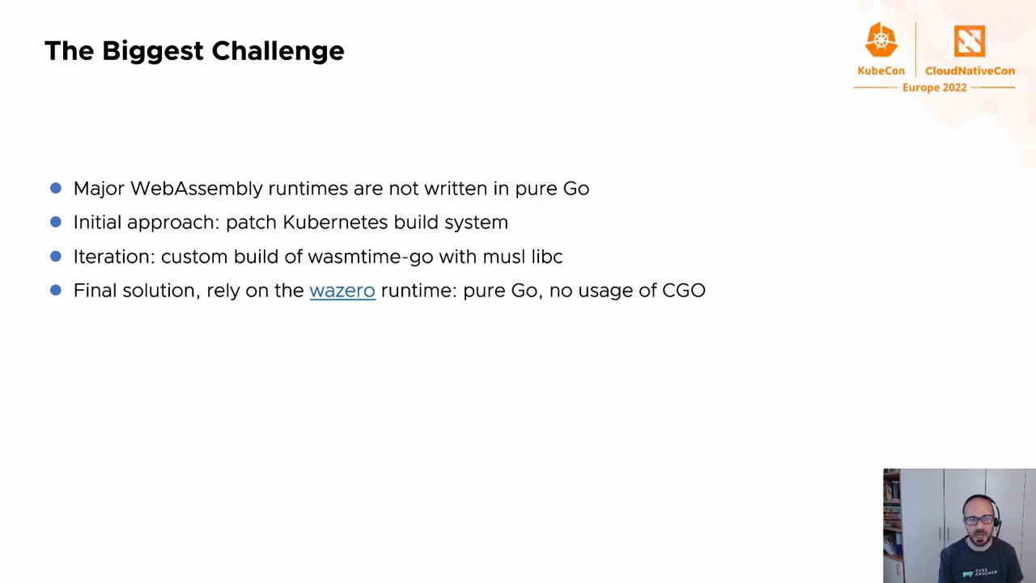
key("Right")
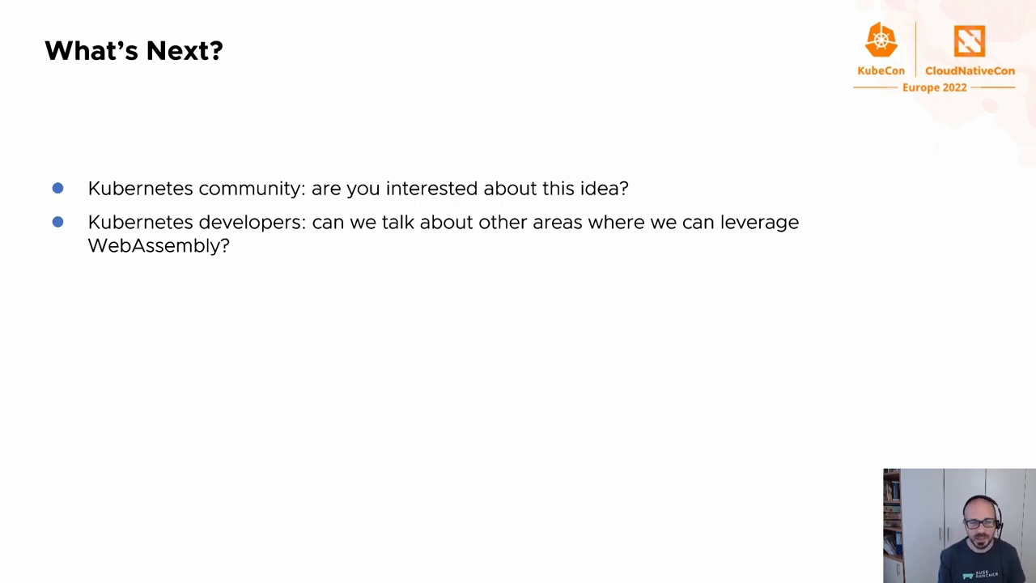
- Advance from the What's Next slide to the Links slide
key("Right")
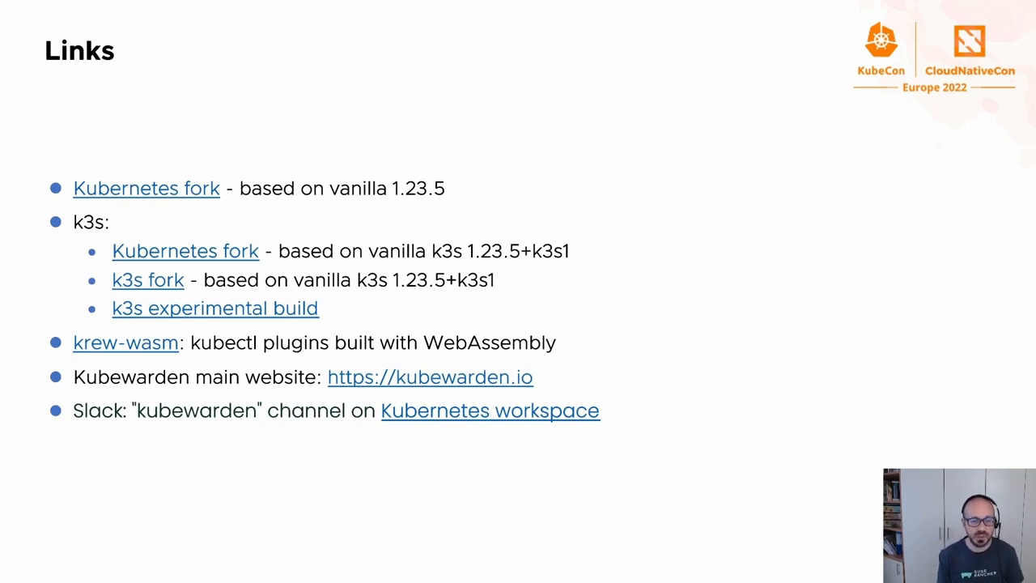